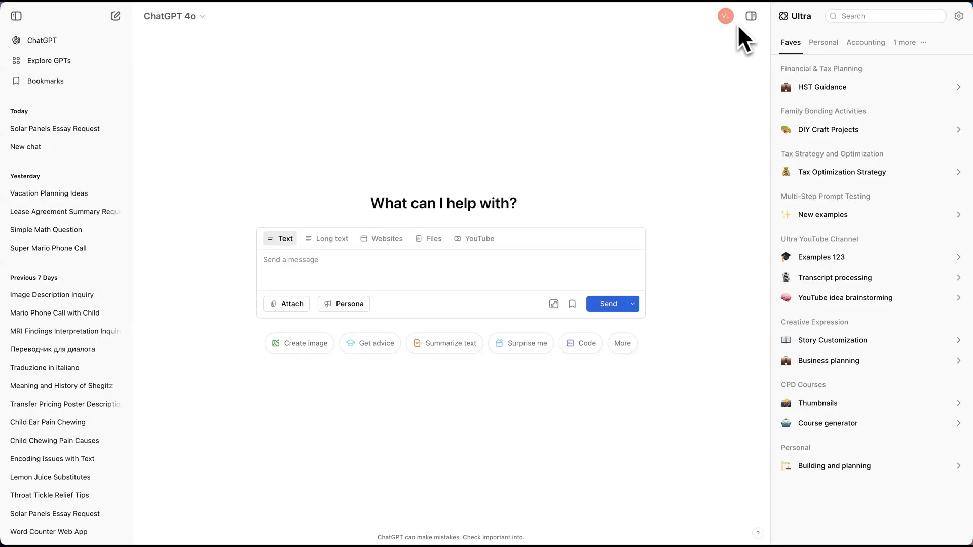
{"action": "mouse_move", "coordinate": [752, 100]}
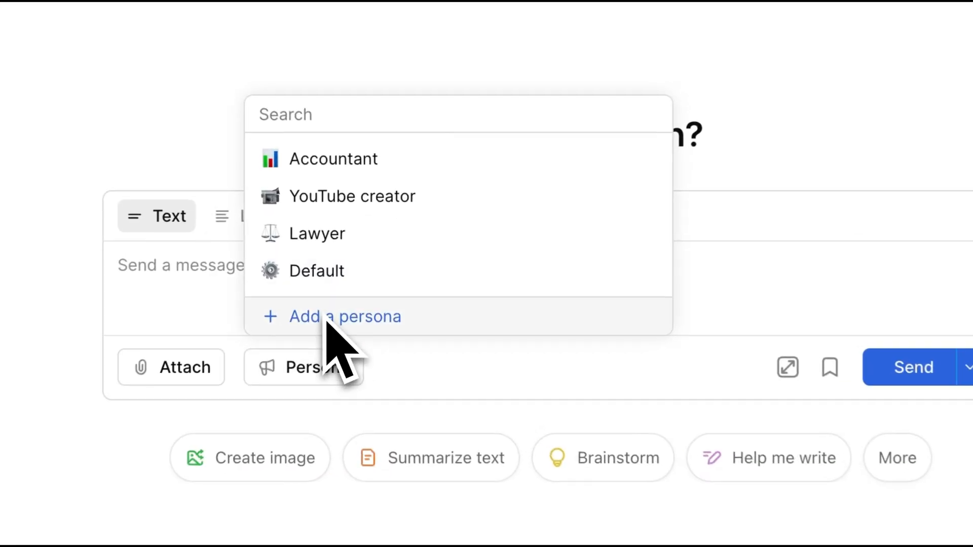
- Apply the YouTube creator persona, then start a new persona and begin typing its description
{"action": "left_click", "coordinate": [317, 233]}
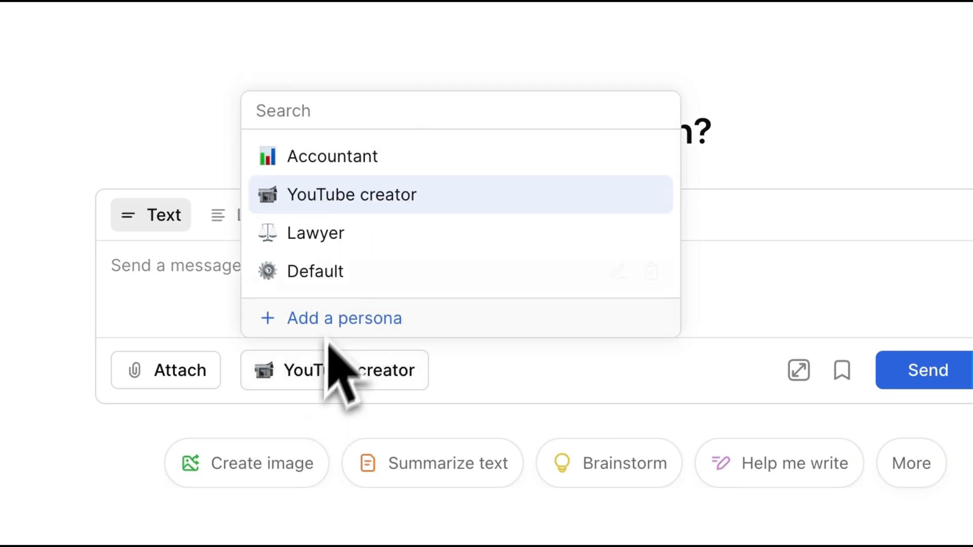
{"action": "left_click", "coordinate": [344, 318]}
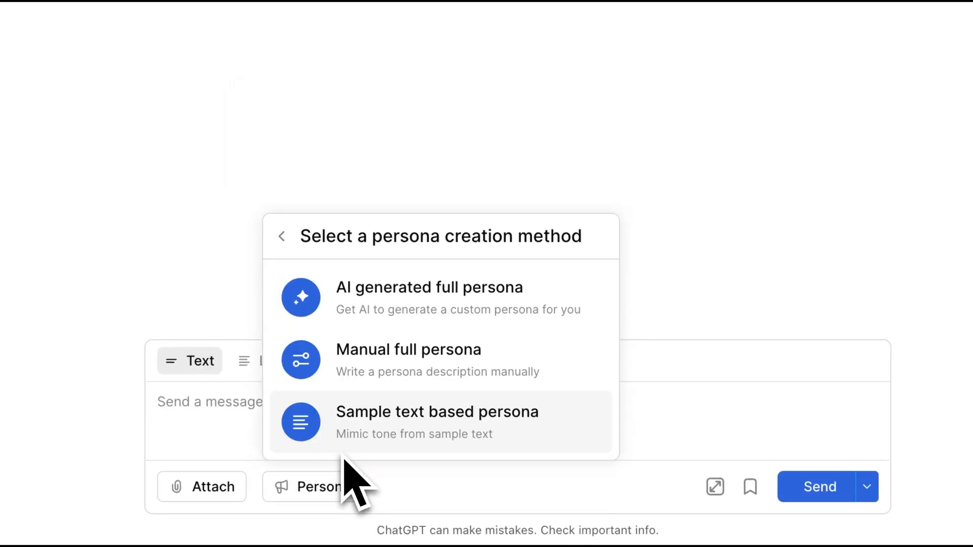
{"action": "left_click", "coordinate": [438, 422]}
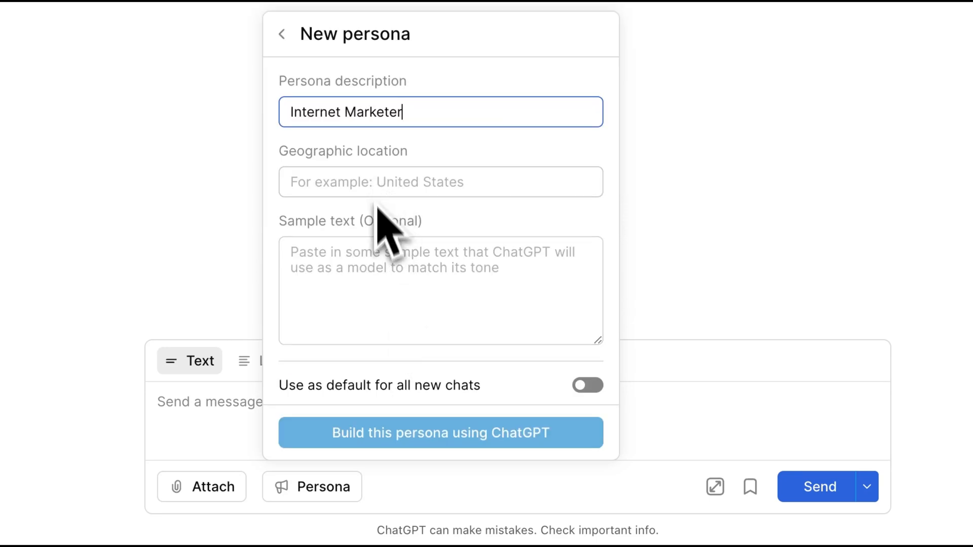
{"action": "type", "text": "Can"}
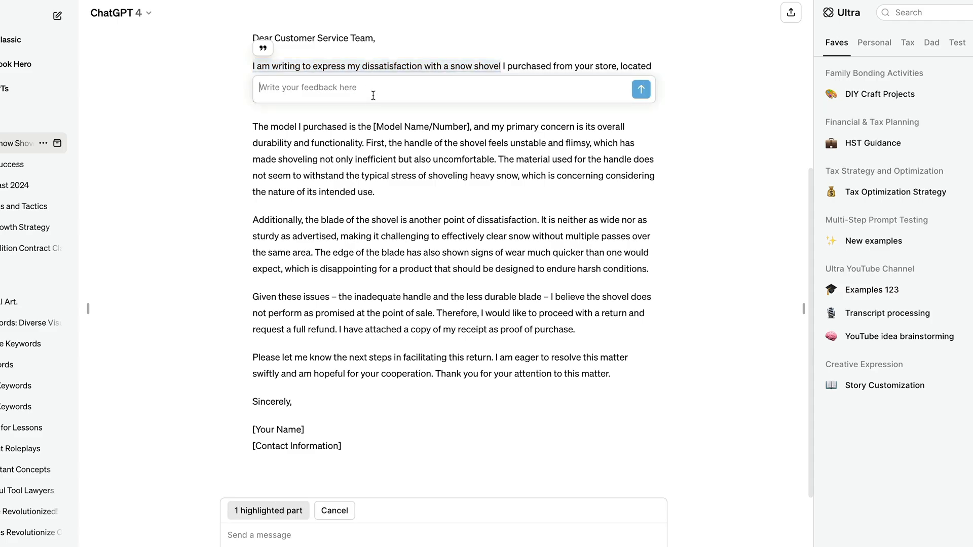
- Enter feedback 'Make this more forceful' and 'Instead of this do 5 addi...', then save the book-icon folder
{"action": "type", "text": "Make this more forceful"}
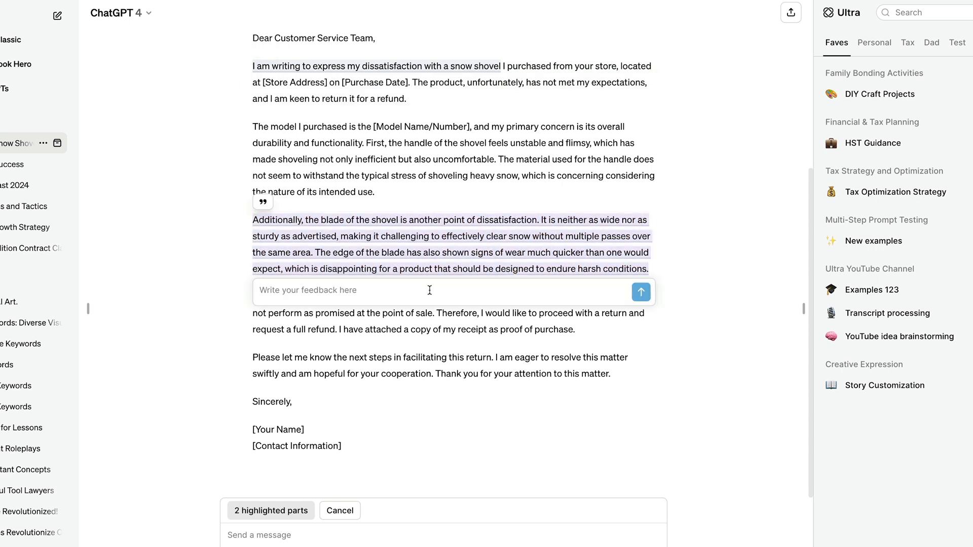
{"action": "type", "text": "Instead of this do 5 addi"}
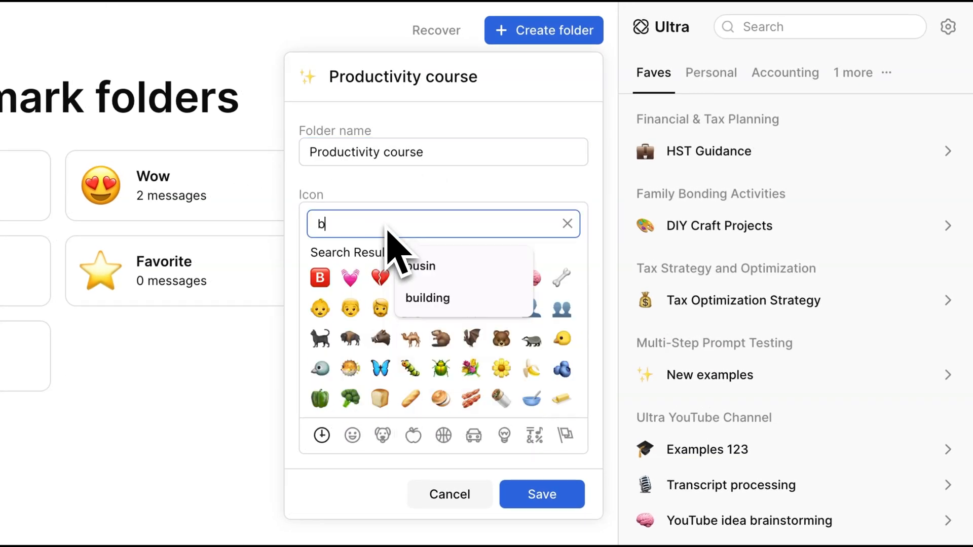
{"action": "type", "text": "ook"}
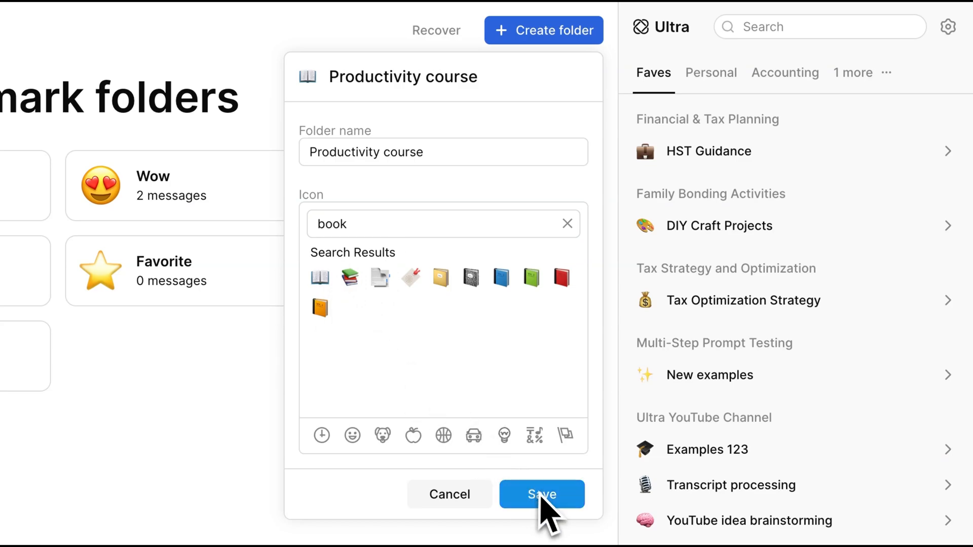
{"action": "left_click", "coordinate": [541, 494]}
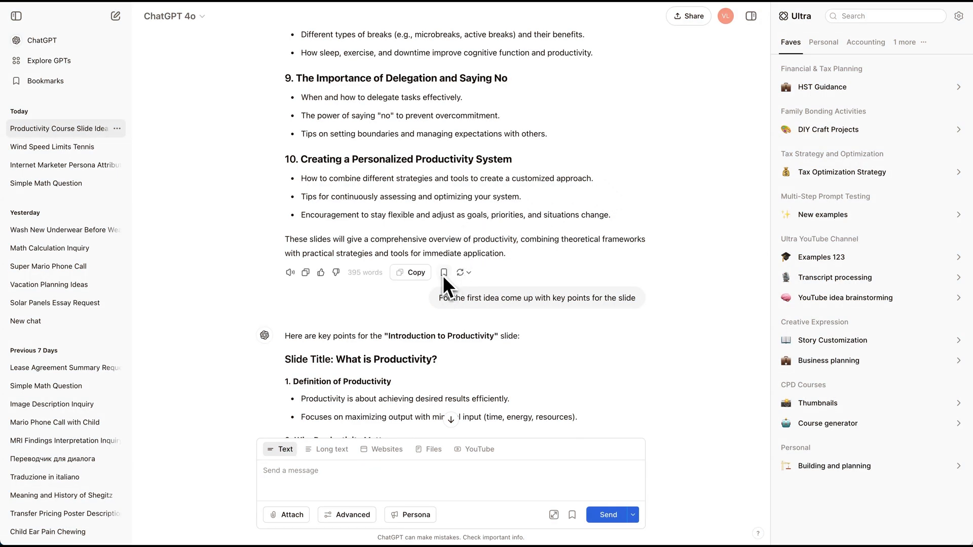
- Bookmark the productivity slide-ideas reply and scroll through the ten-slide course outline
{"action": "left_click", "coordinate": [444, 272]}
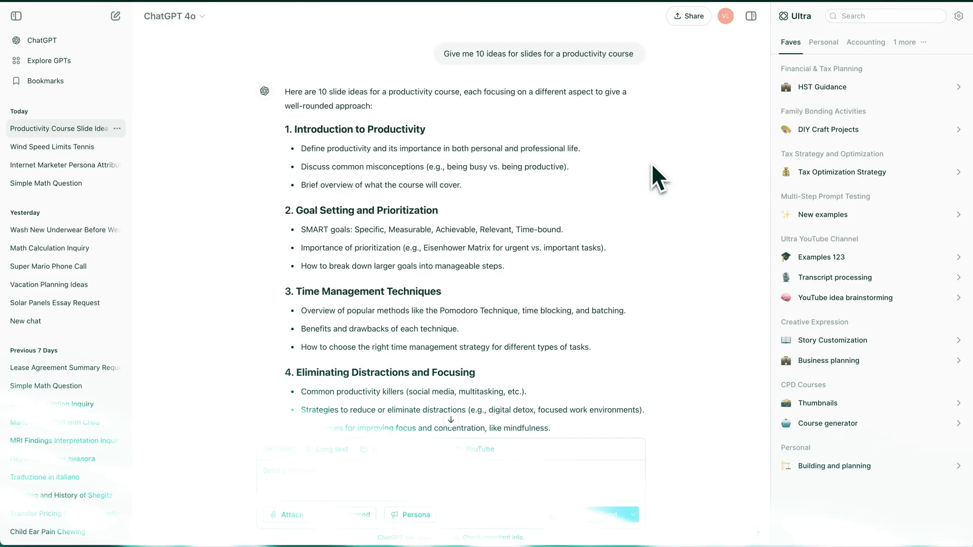
{"action": "scroll", "scroll_direction": "down", "scroll_amount": 3}
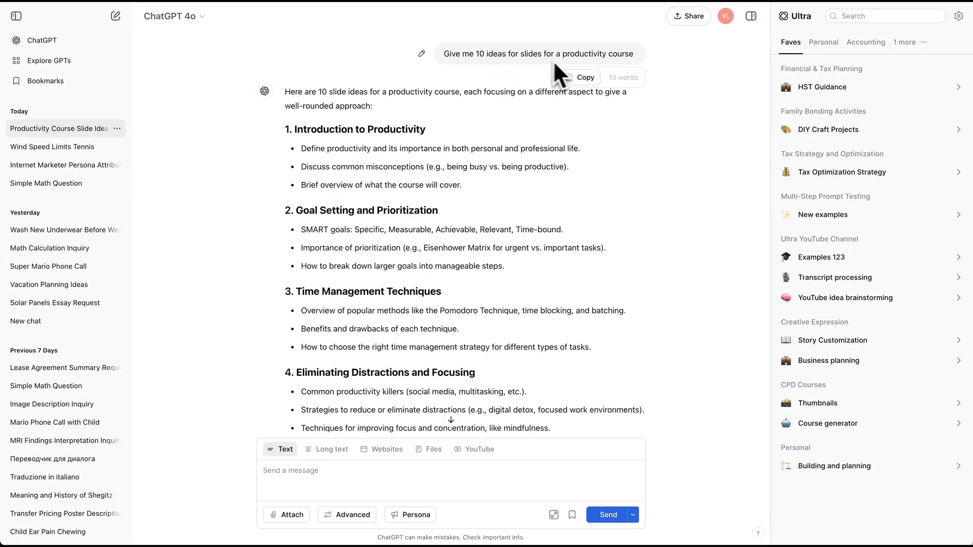
{"action": "scroll", "scroll_direction": "down", "scroll_amount": 3}
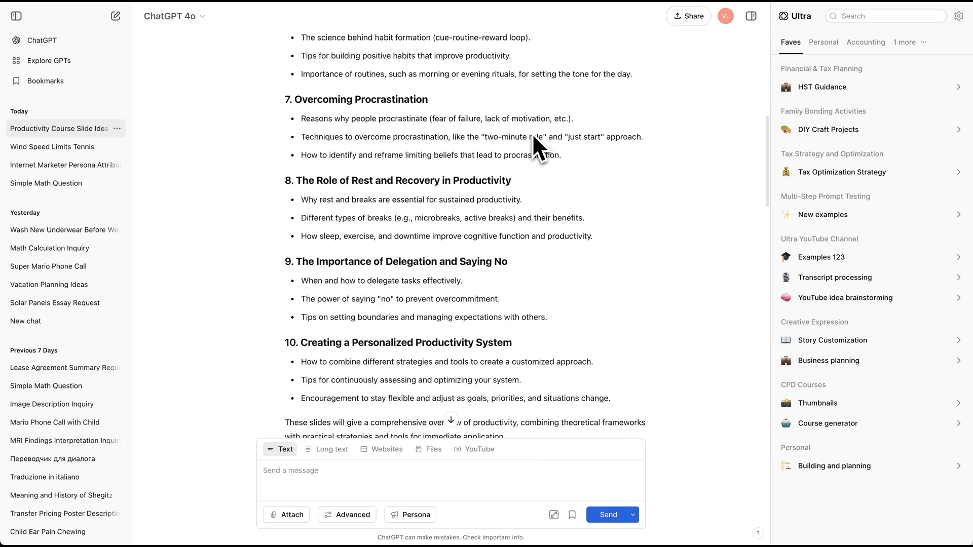